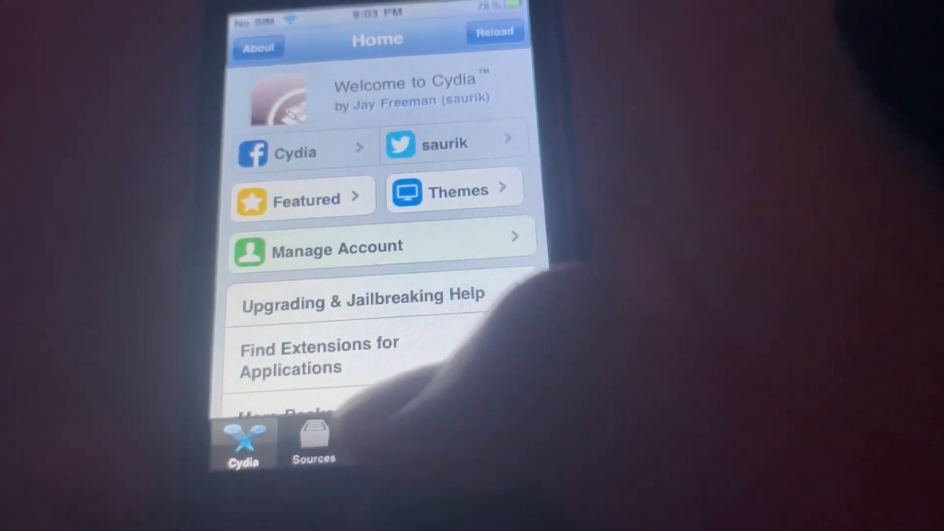
- Open AppSync for OS 3.1 from the iPhone OS 3 Party source and reveal its Reinstall/Remove/Downgrade options
left_click(313, 439)
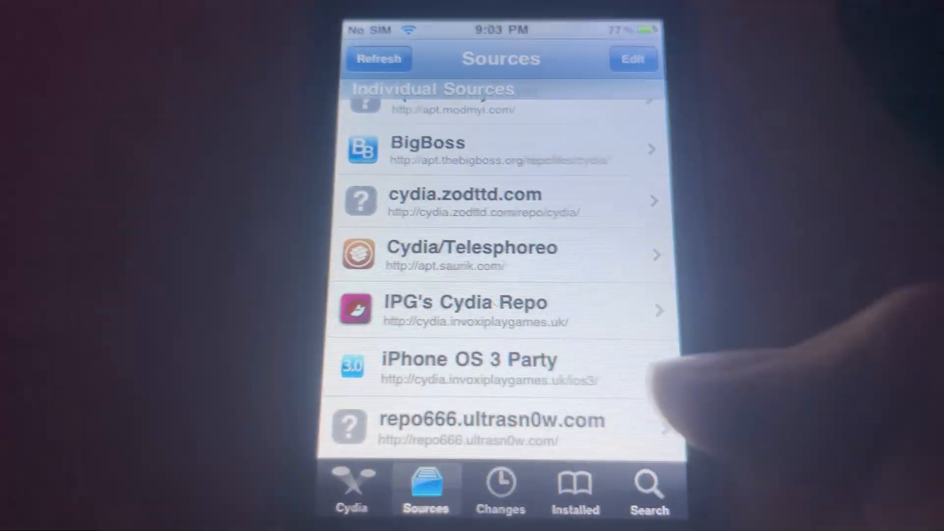
left_click(469, 359)
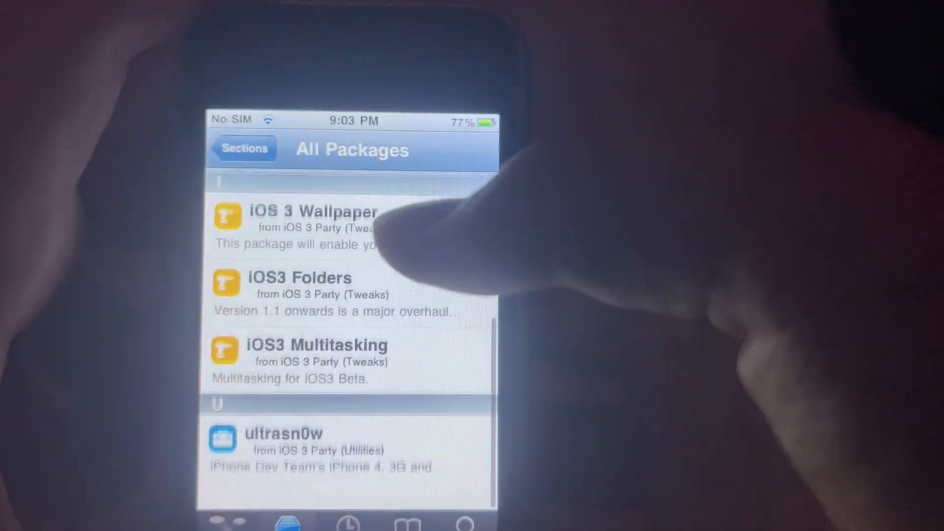
scroll("down", 3)
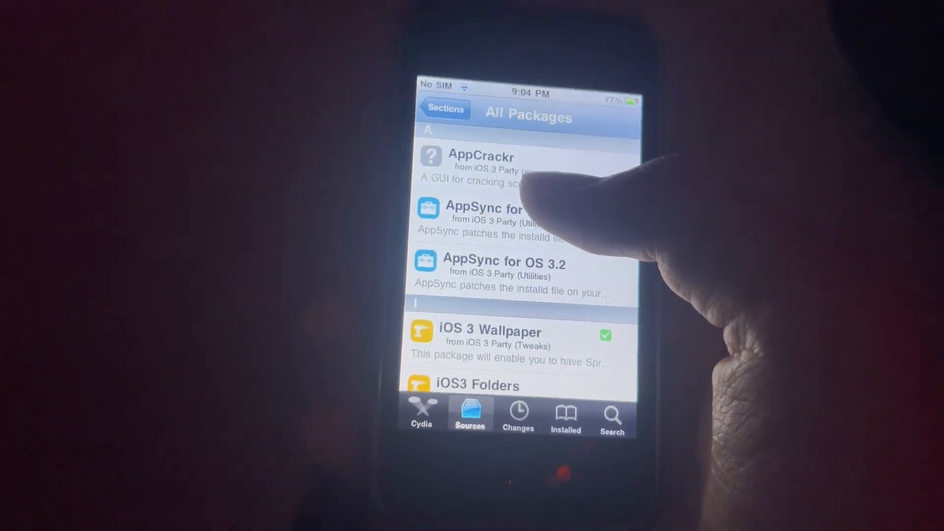
left_click(484, 216)
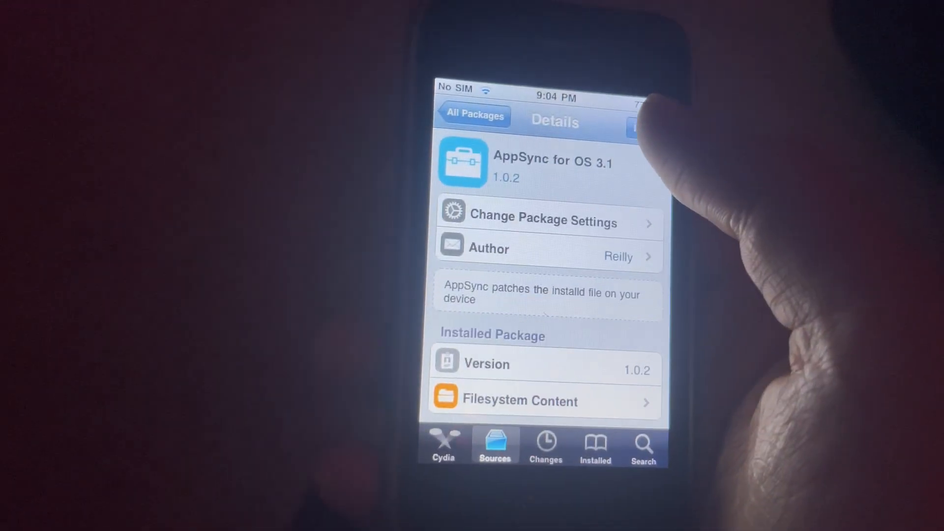
left_click(632, 127)
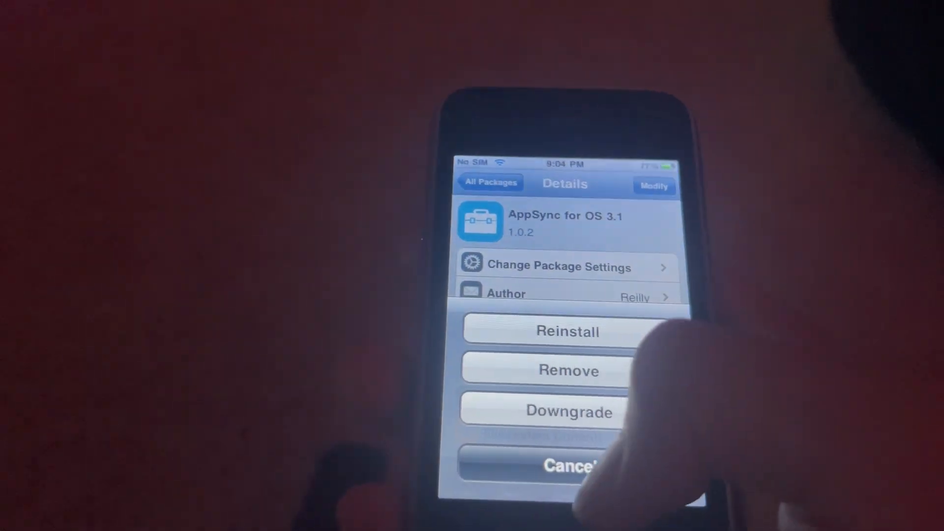
left_click(566, 466)
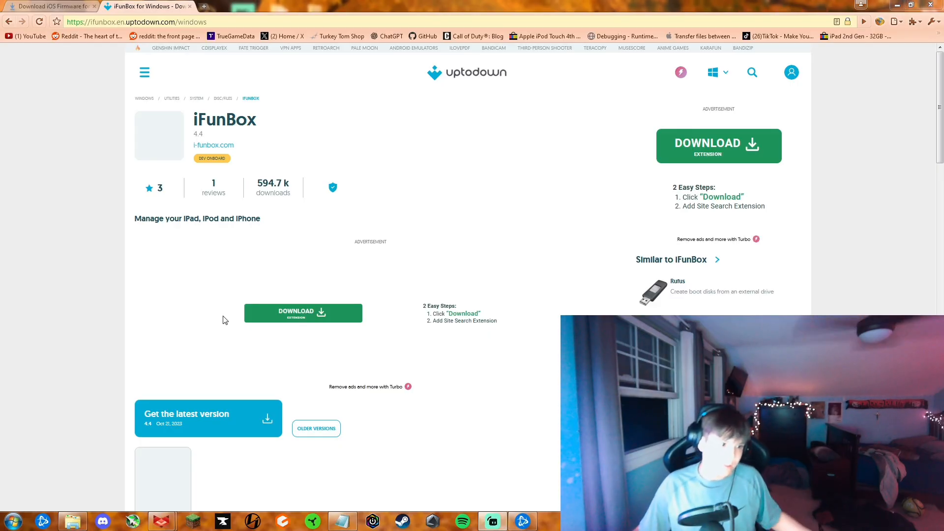
- Open Uptodown's older iFunBox versions, then close the ad popup on the ipsw.me tab
left_click(303, 312)
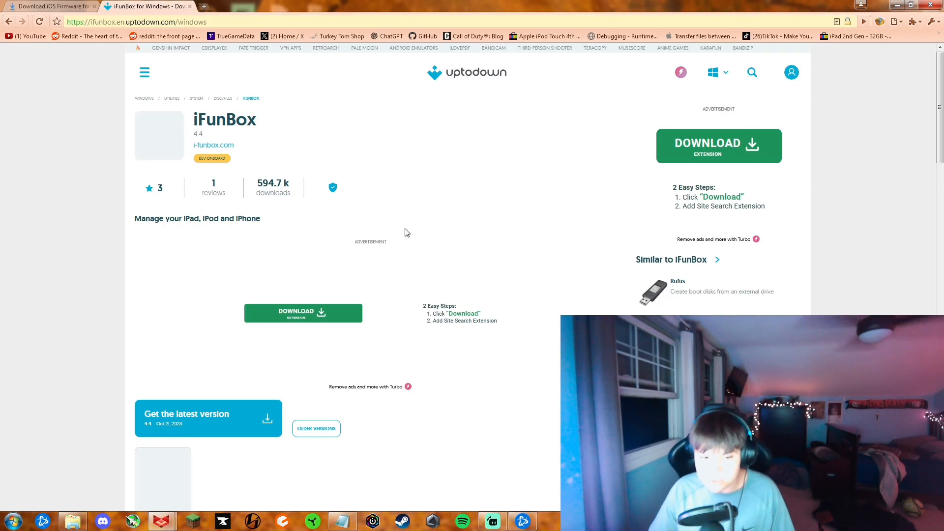
left_click(315, 428)
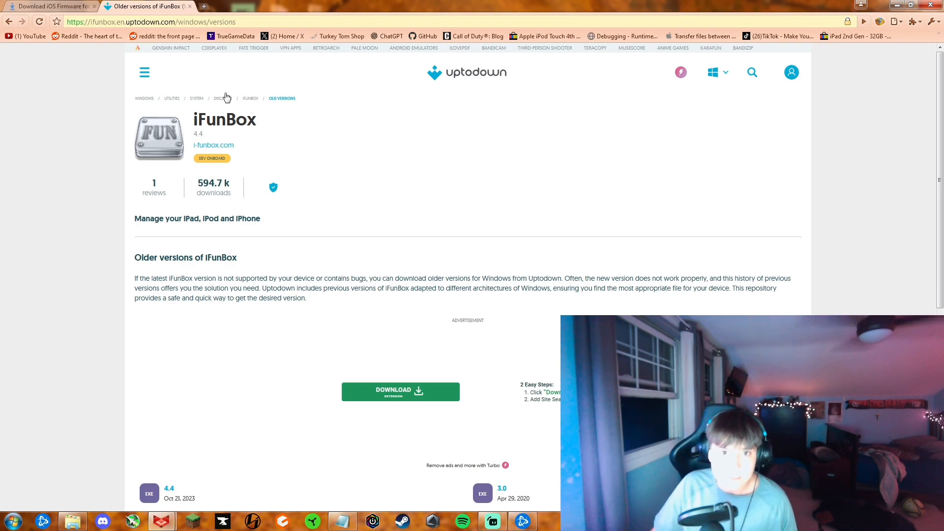
left_click(400, 392)
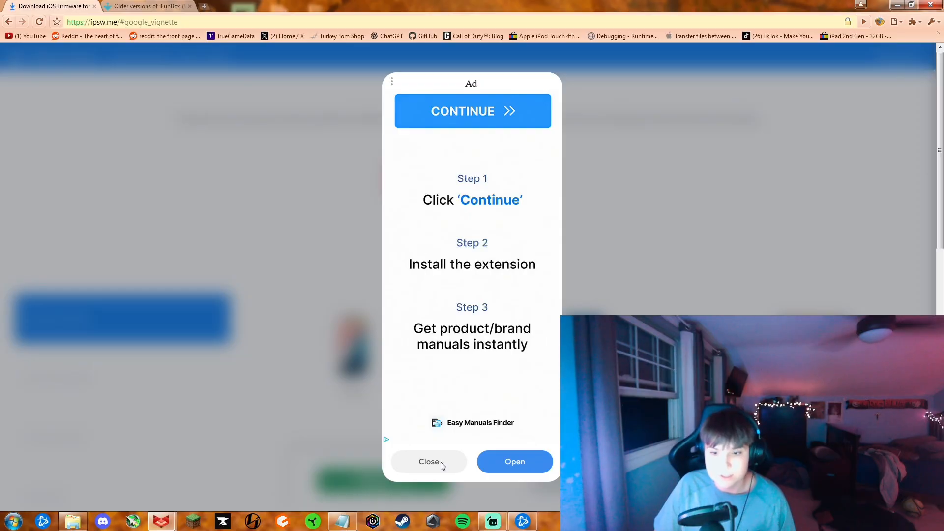
left_click(429, 461)
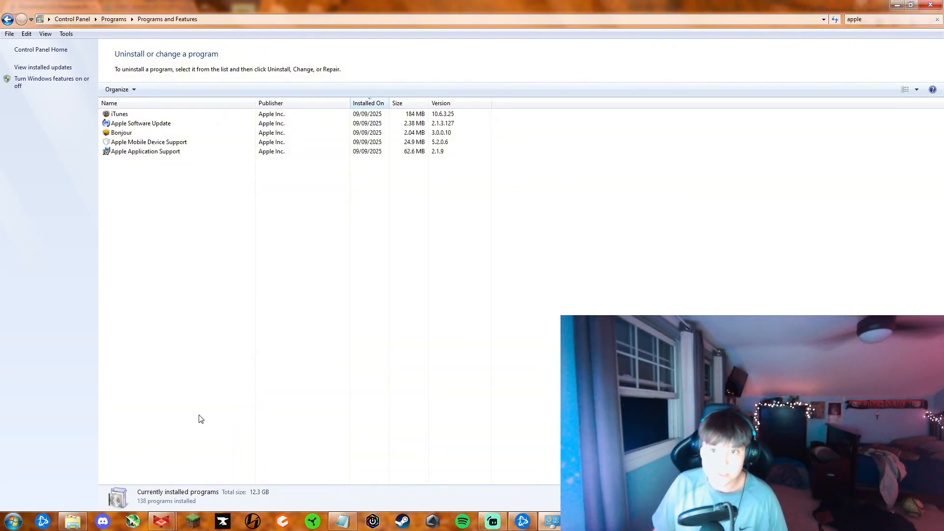
mouse_move(139, 419)
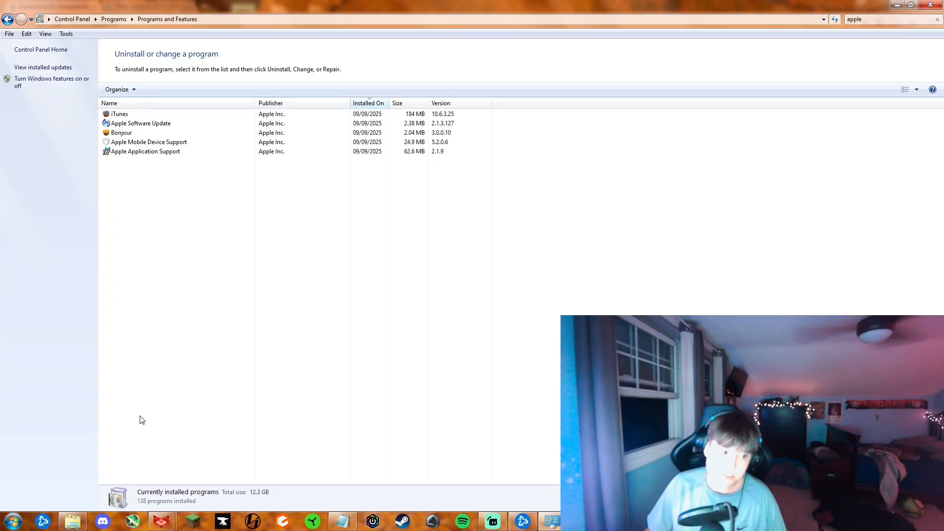
mouse_move(142, 227)
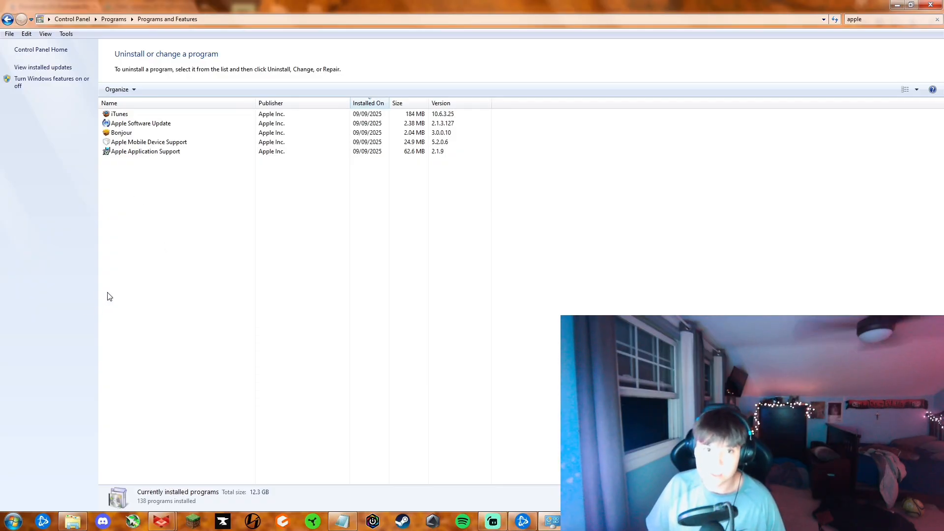
mouse_move(86, 309)
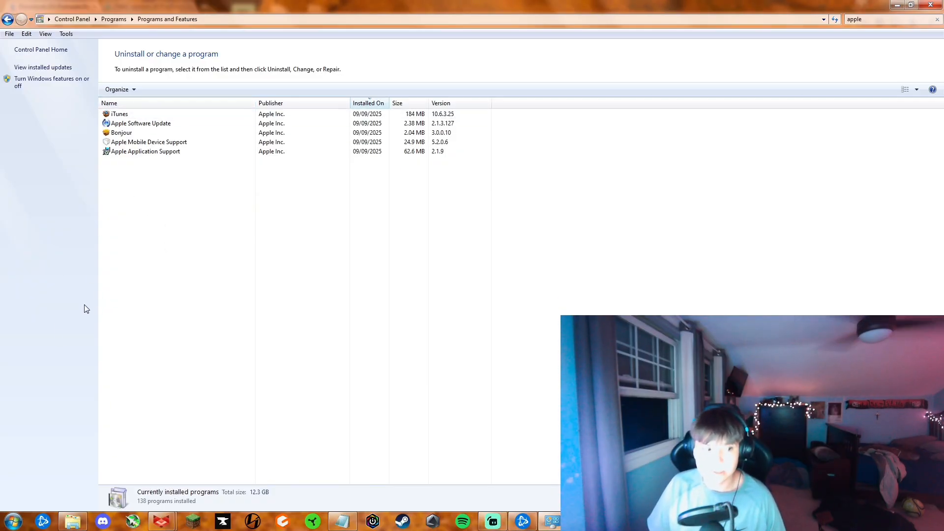
left_click(145, 151)
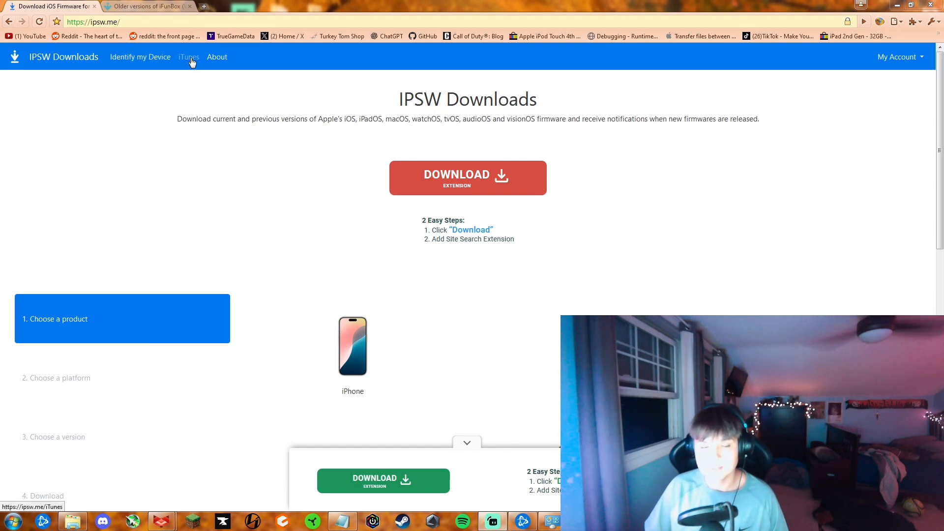
- Browse ipsw.me's iTunes Windows releases down to 10.5.3, then return to the Uptodown tab
left_click(188, 56)
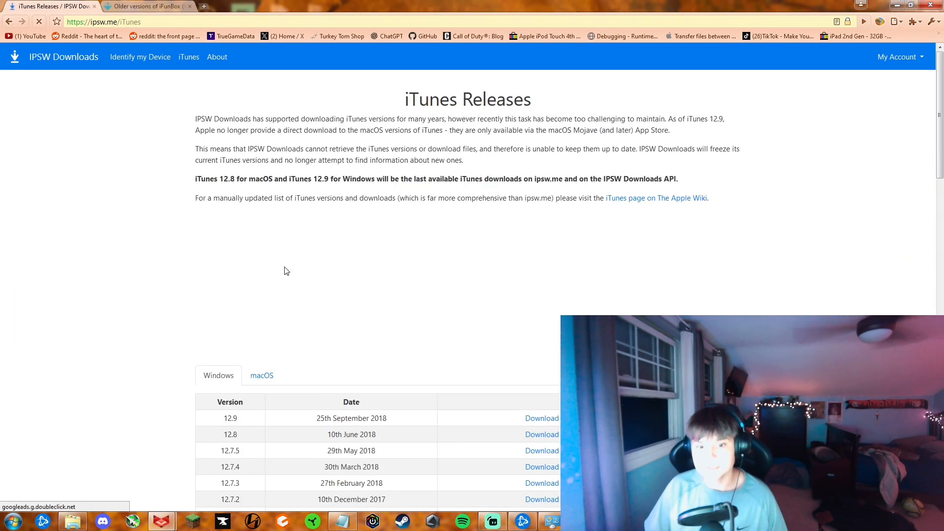
scroll("down", 3)
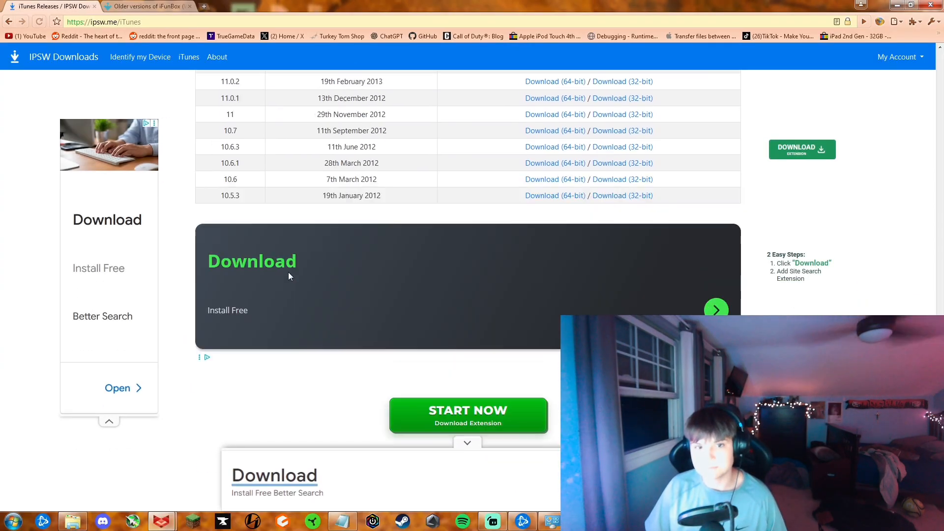
scroll("up", 3)
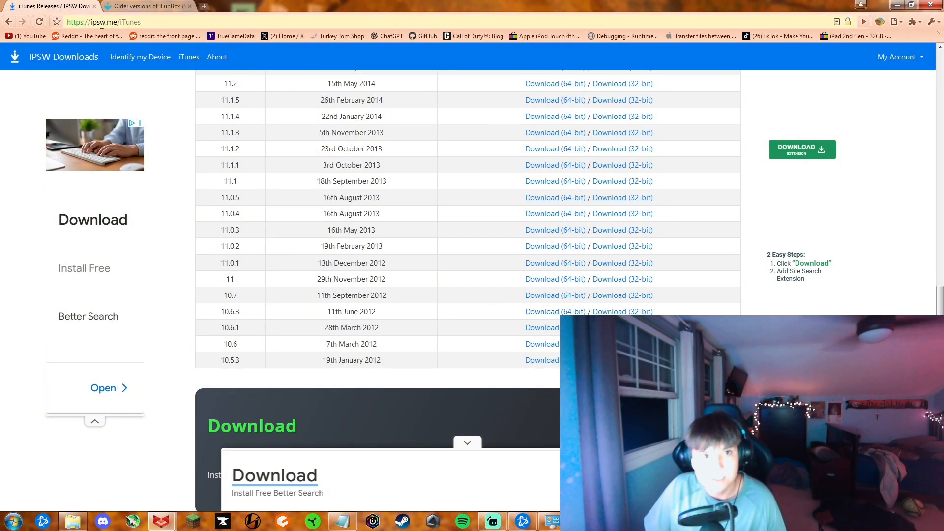
left_click(147, 6)
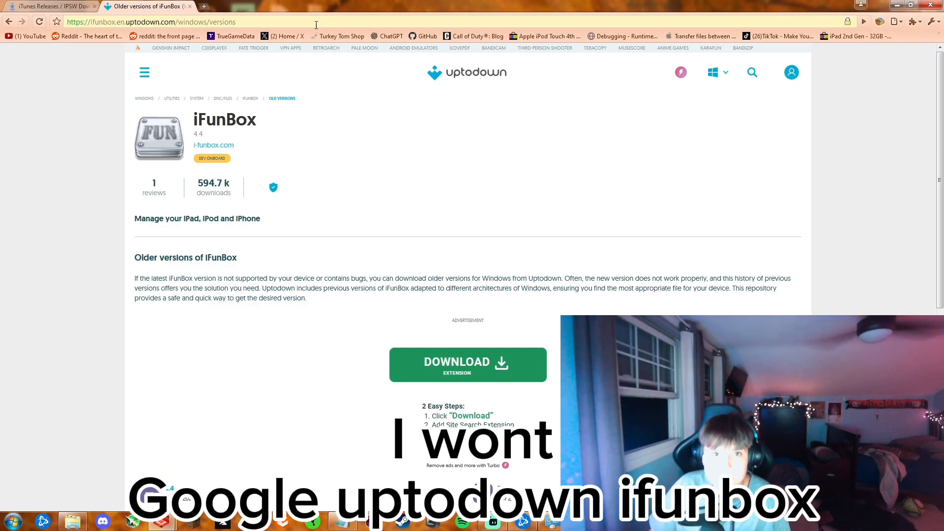
- Scroll to the iFunBox version list, from 4.4 back to 1.6.658.564 (November 2011)
scroll("down", 3)
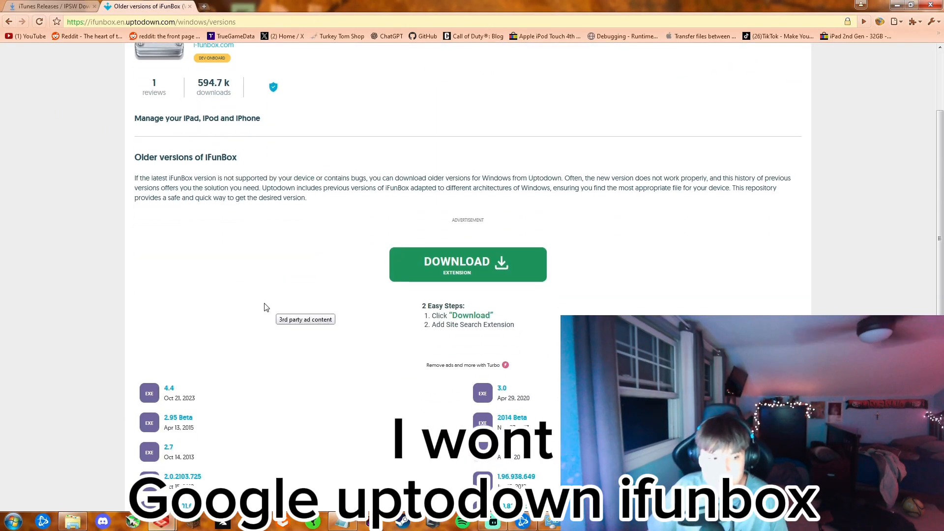
scroll("down", 3)
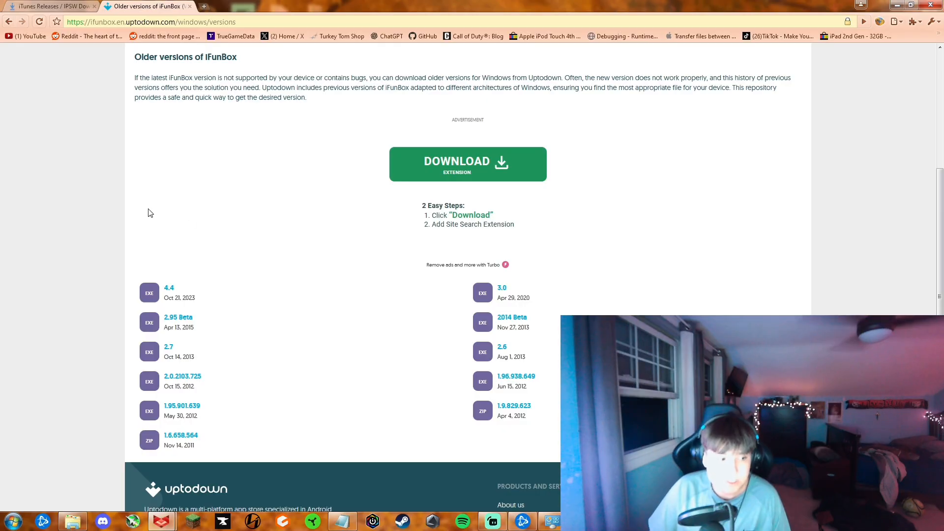
mouse_move(471, 353)
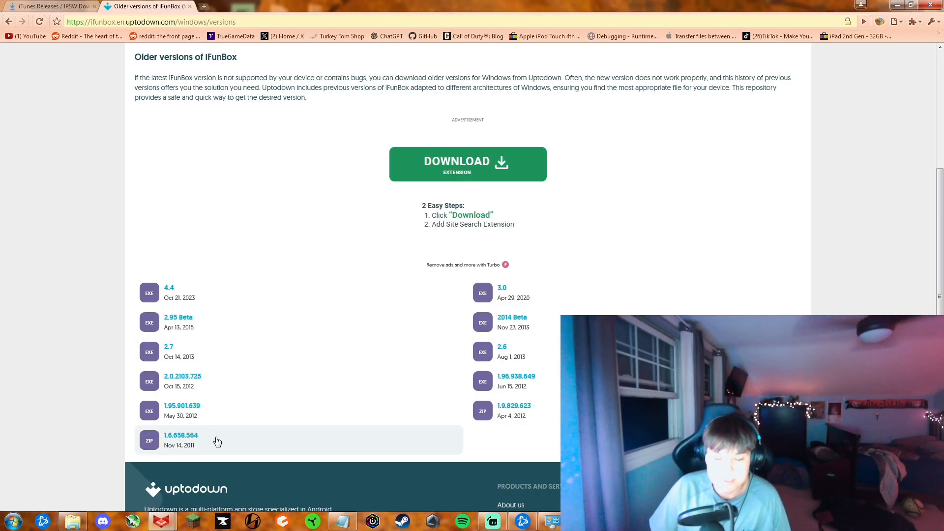
scroll("down", 3)
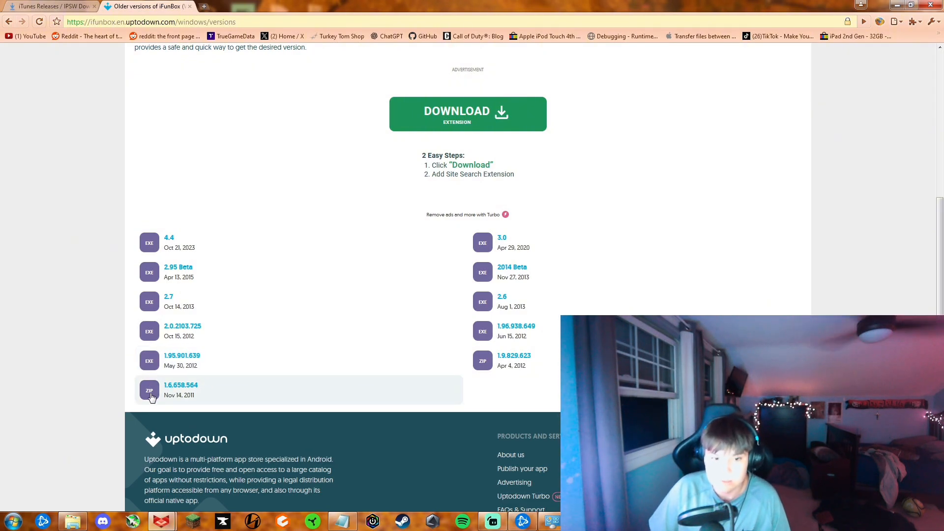
mouse_move(210, 390)
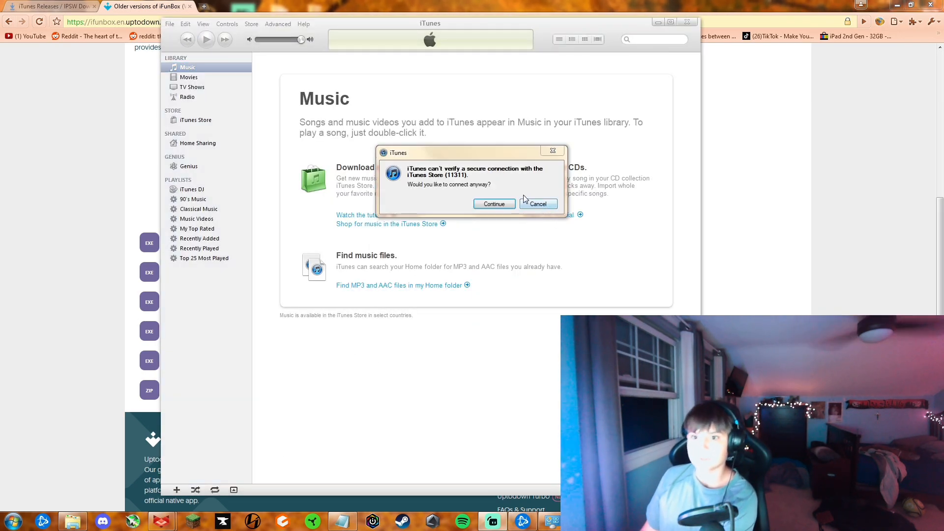
- Cancel the unverified iTunes Store connection warning and close iTunes
left_click(537, 204)
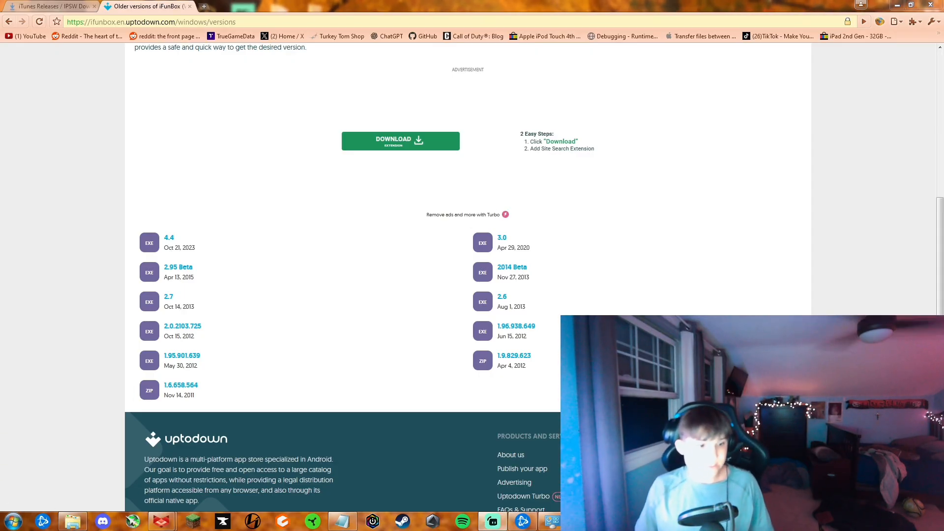
mouse_move(369, 360)
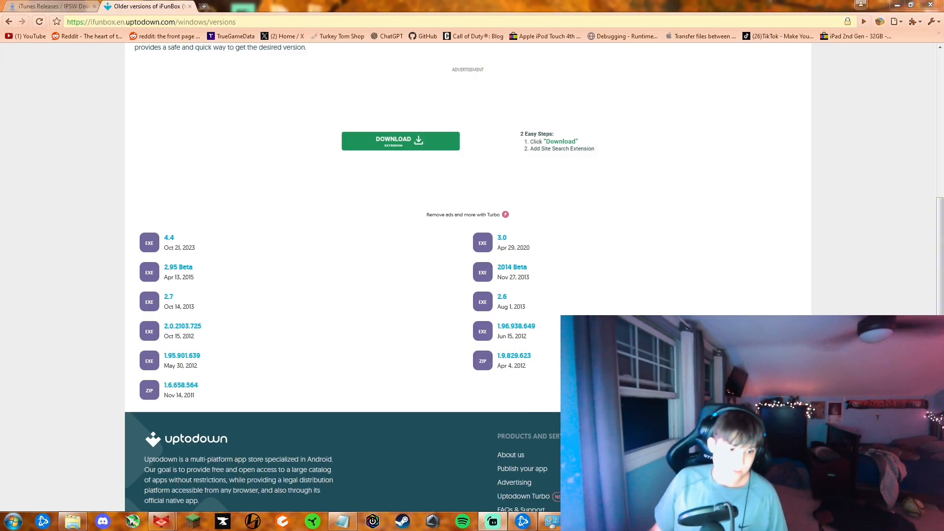
left_click(241, 6)
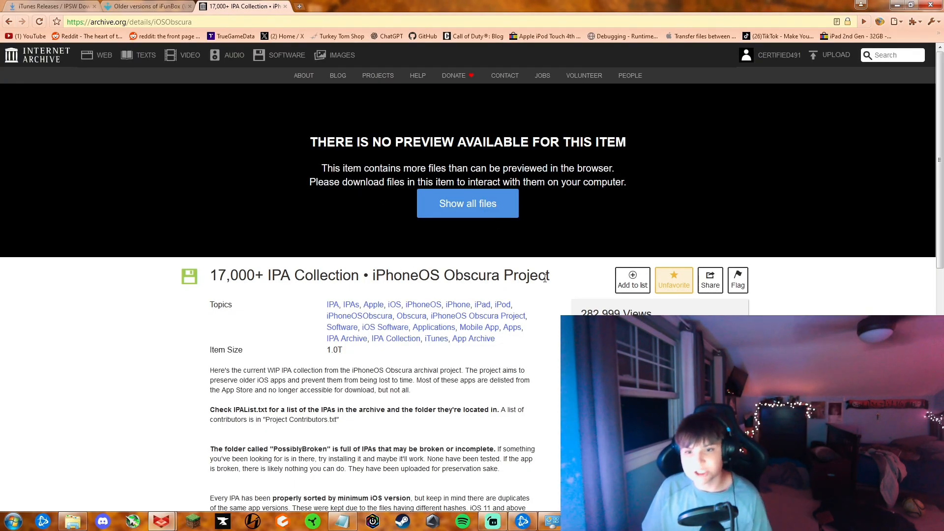
- Show all collection files and open iPhoneOS 3/com.57digital.minecraftexplorerpro/
left_click(467, 203)
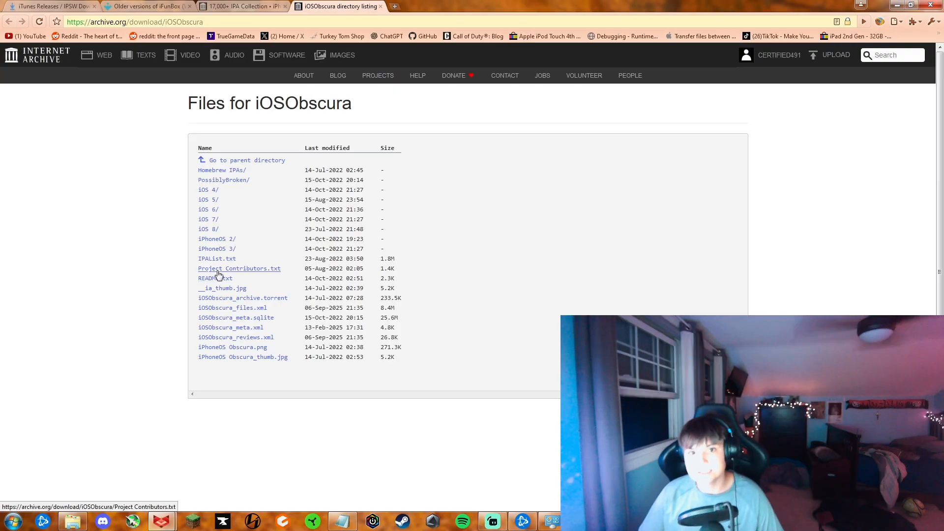
mouse_move(217, 239)
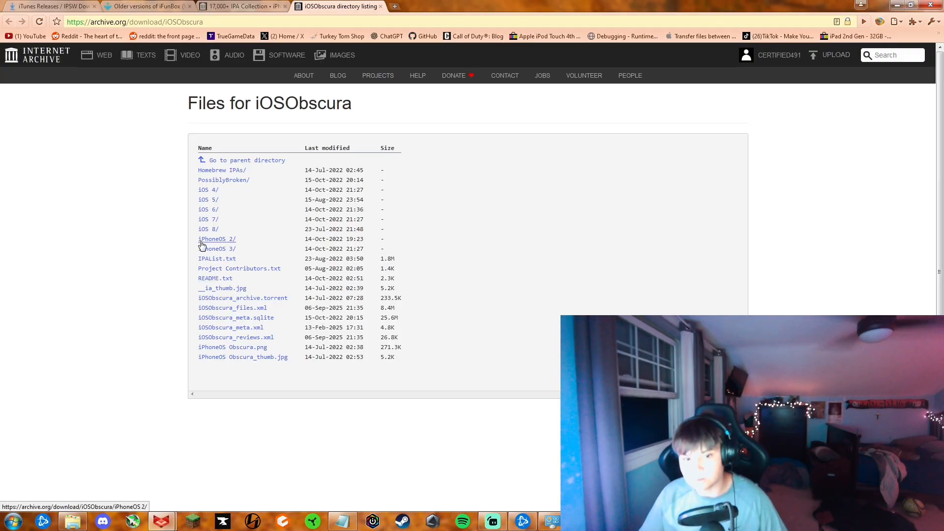
mouse_move(208, 220)
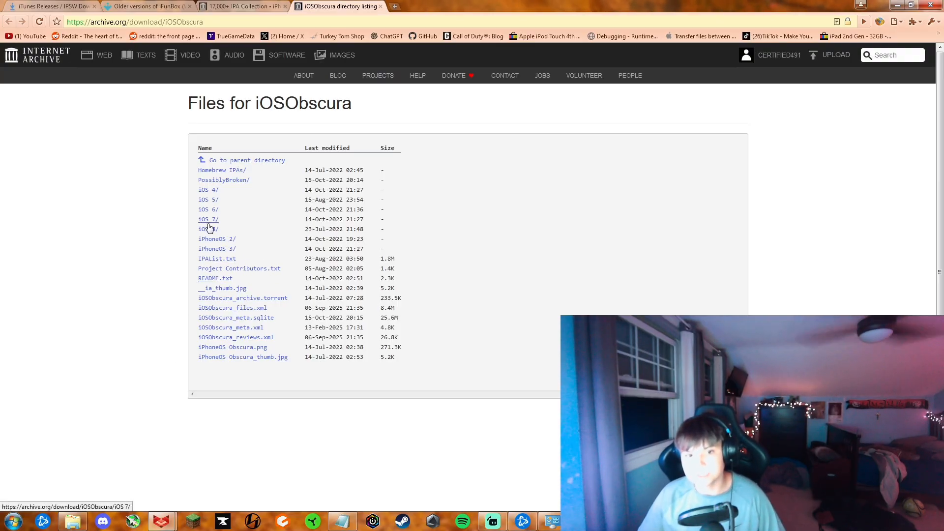
mouse_move(260, 261)
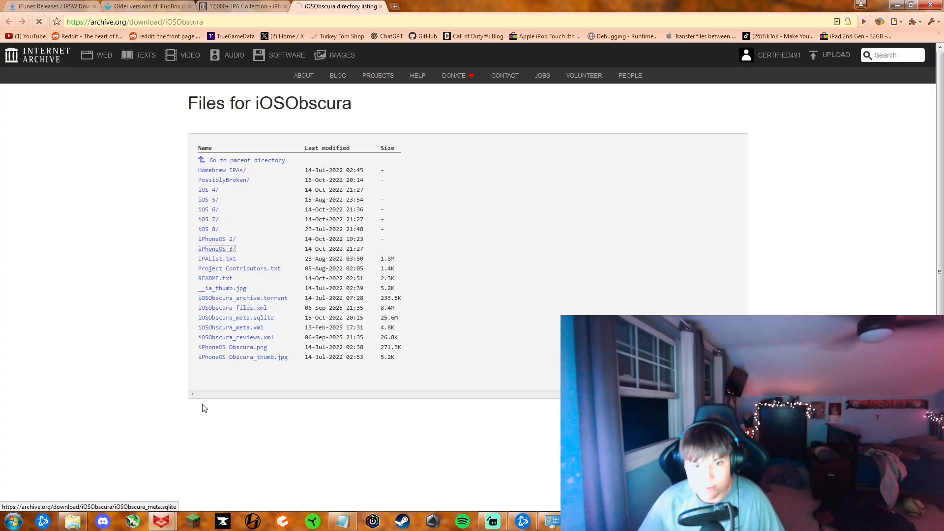
left_click(217, 249)
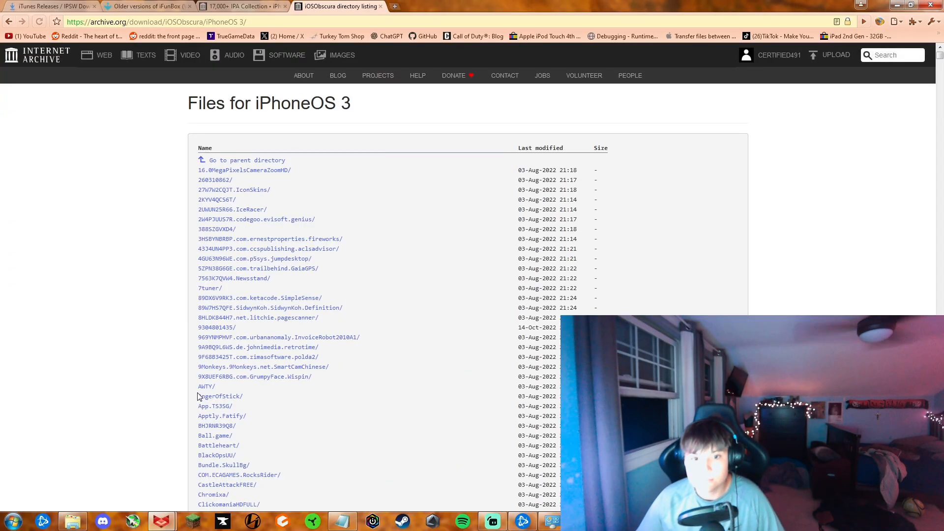
scroll("down", 3)
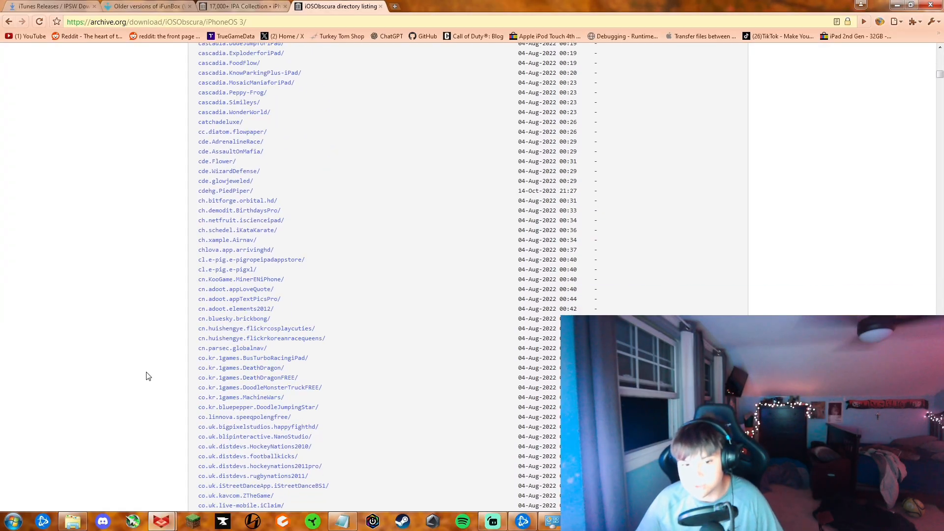
scroll("down", 3)
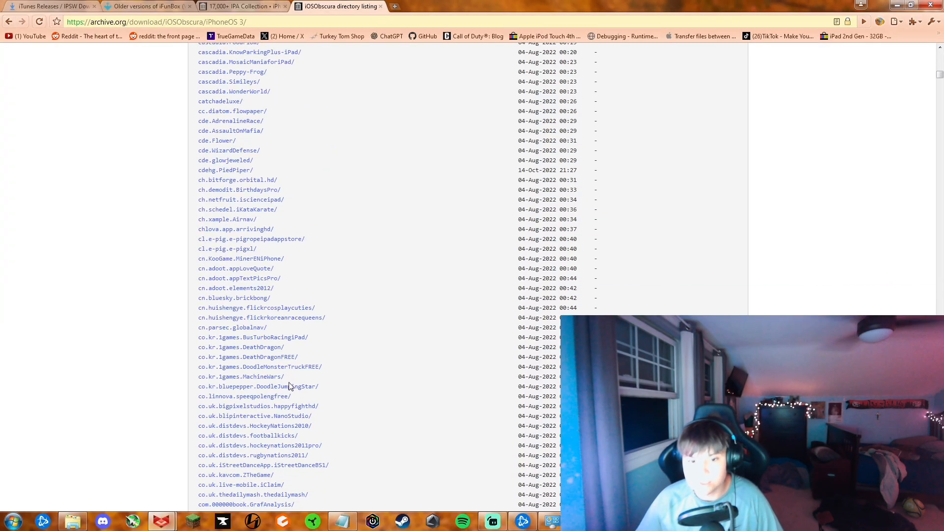
mouse_move(307, 292)
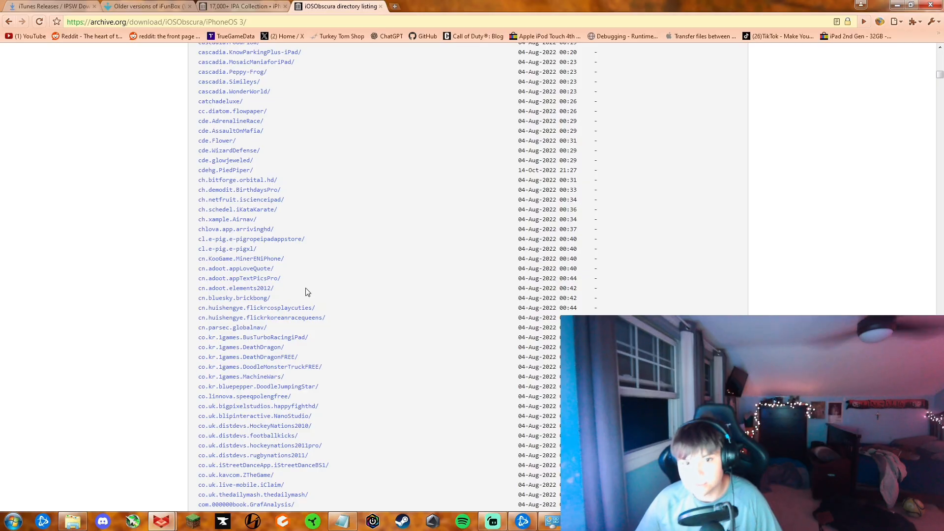
scroll("down", 3)
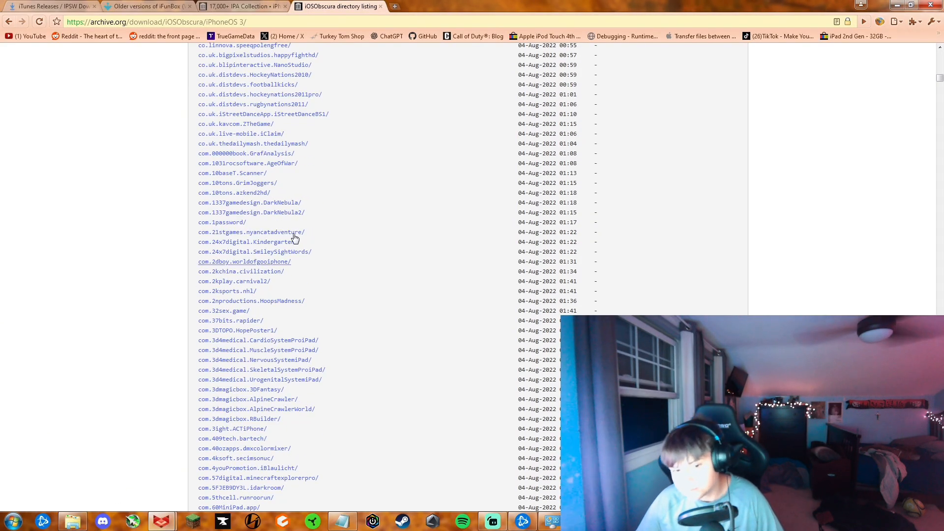
scroll("down", 3)
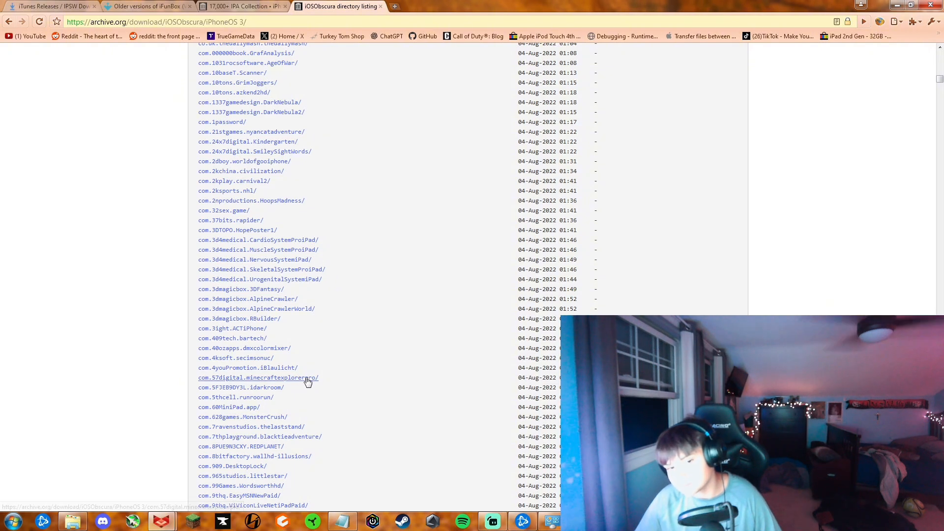
left_click(259, 378)
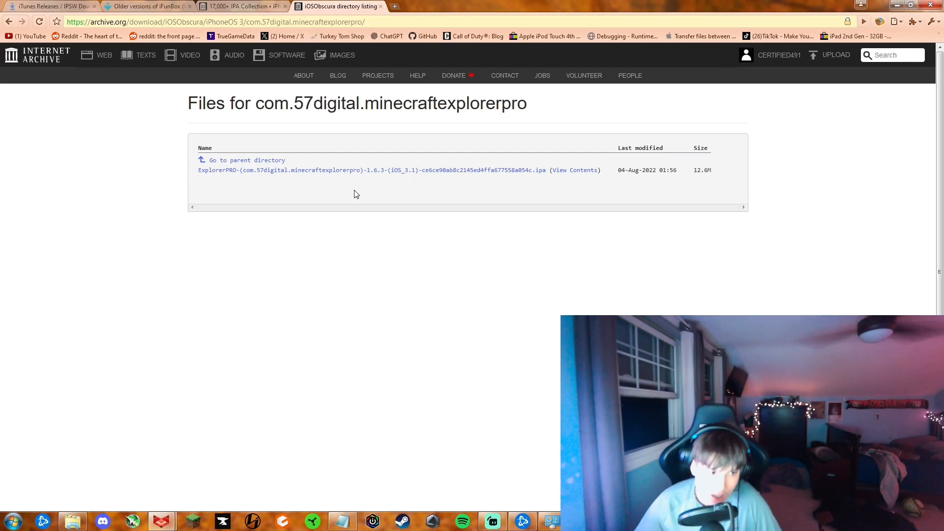
mouse_move(325, 134)
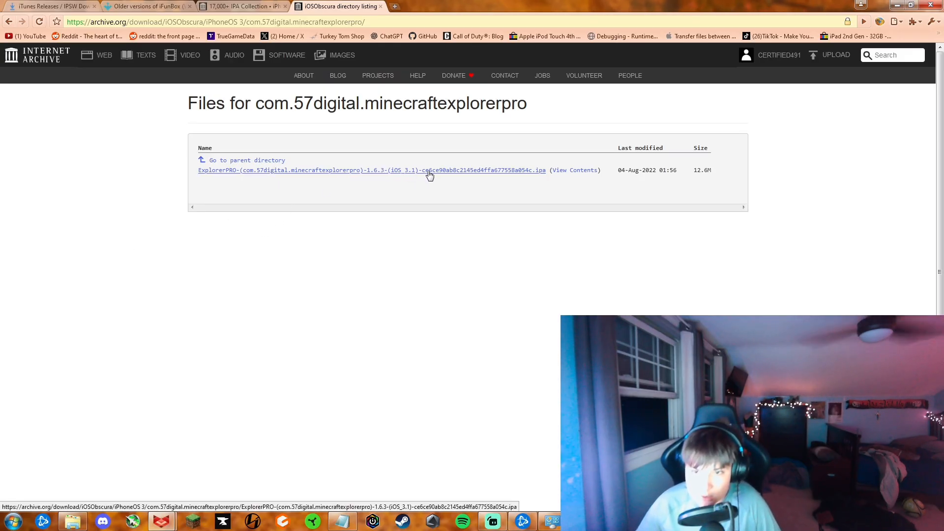
- Download the ExplorerPRO .ipa and select it in iFunBox's open-file dialog
left_click(370, 169)
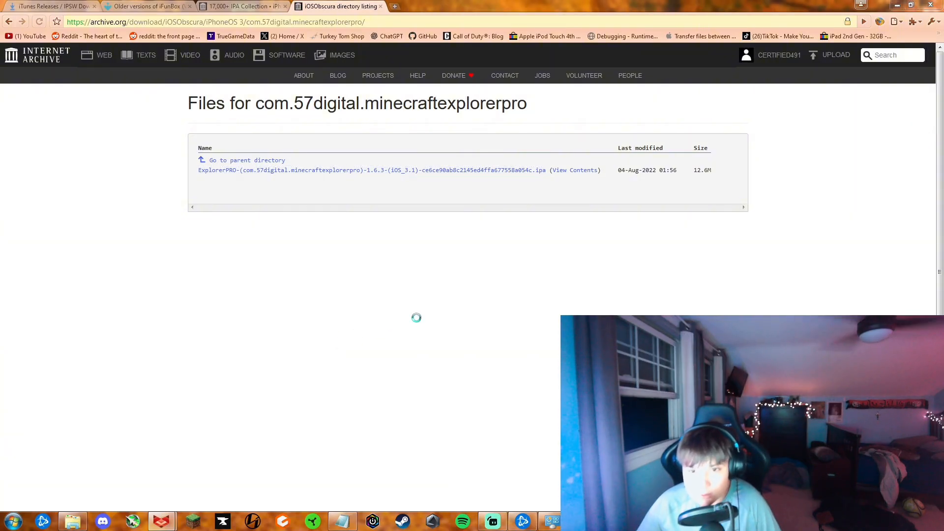
left_click(371, 169)
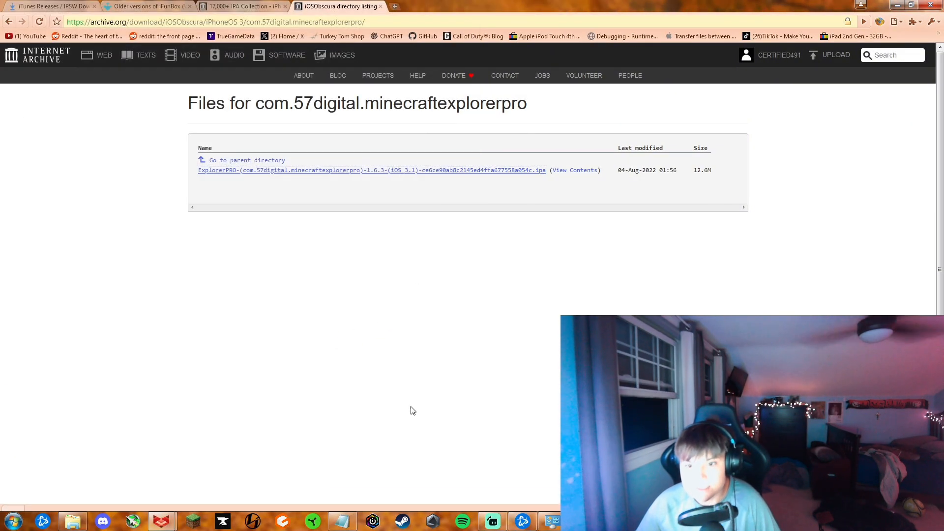
left_click(372, 169)
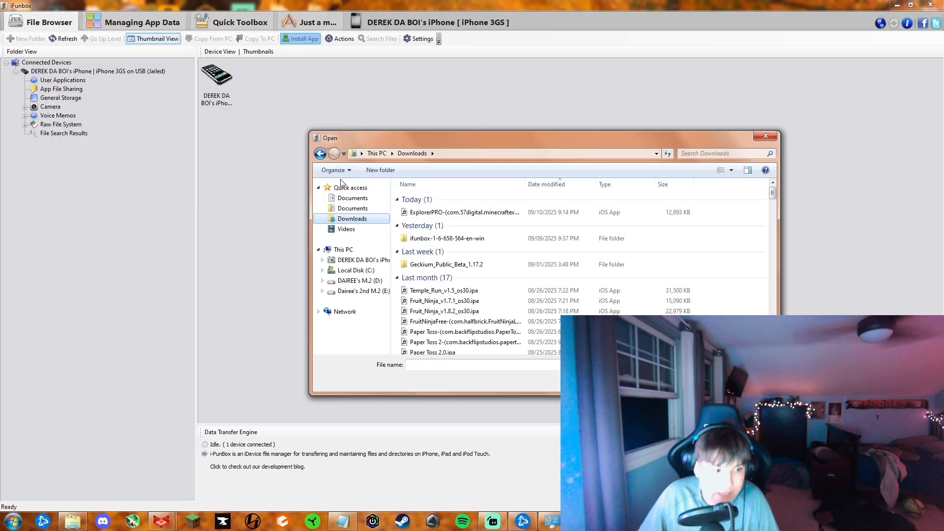
left_click(464, 212)
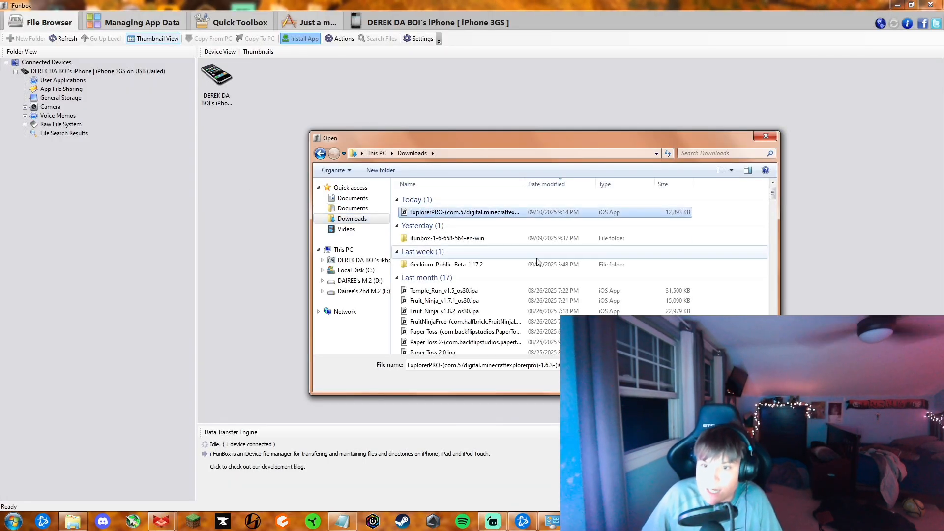